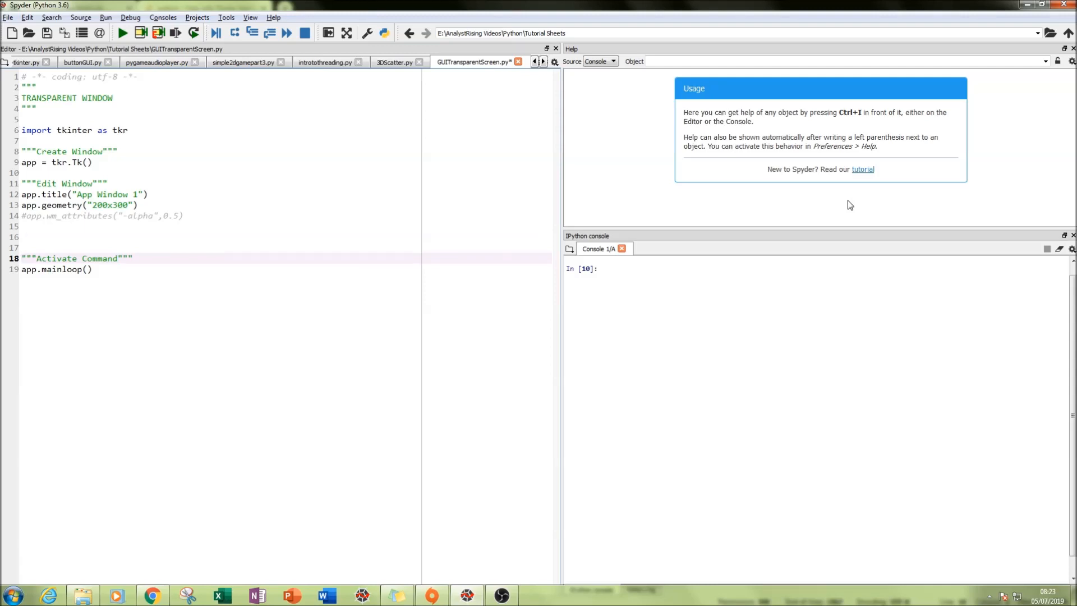
# Step: Review the script's app variable and mainloop line before running
pyautogui.click(23, 258)
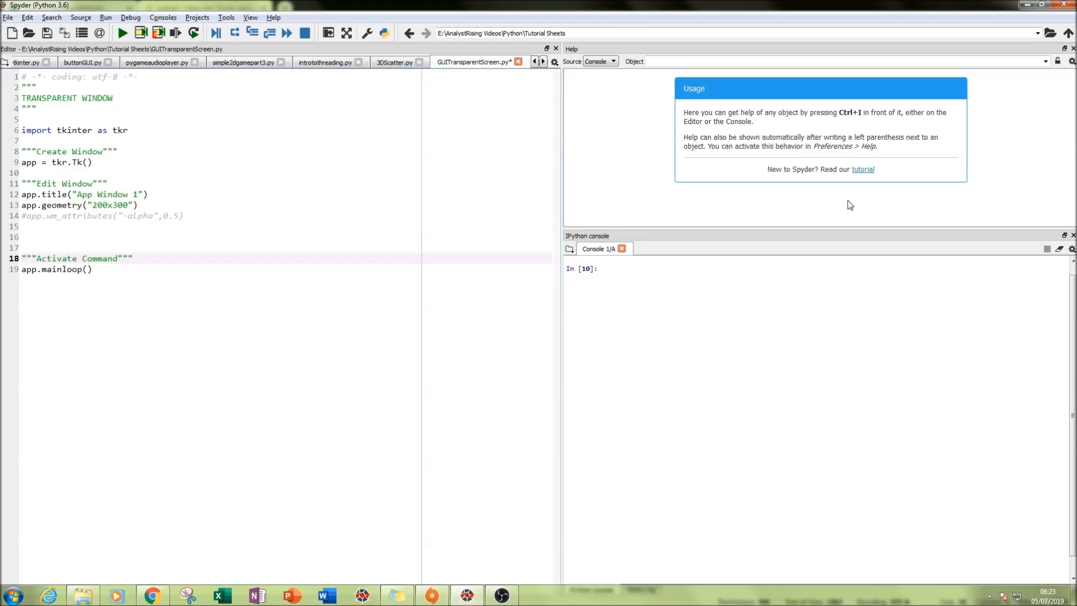
pyautogui.click(22, 258)
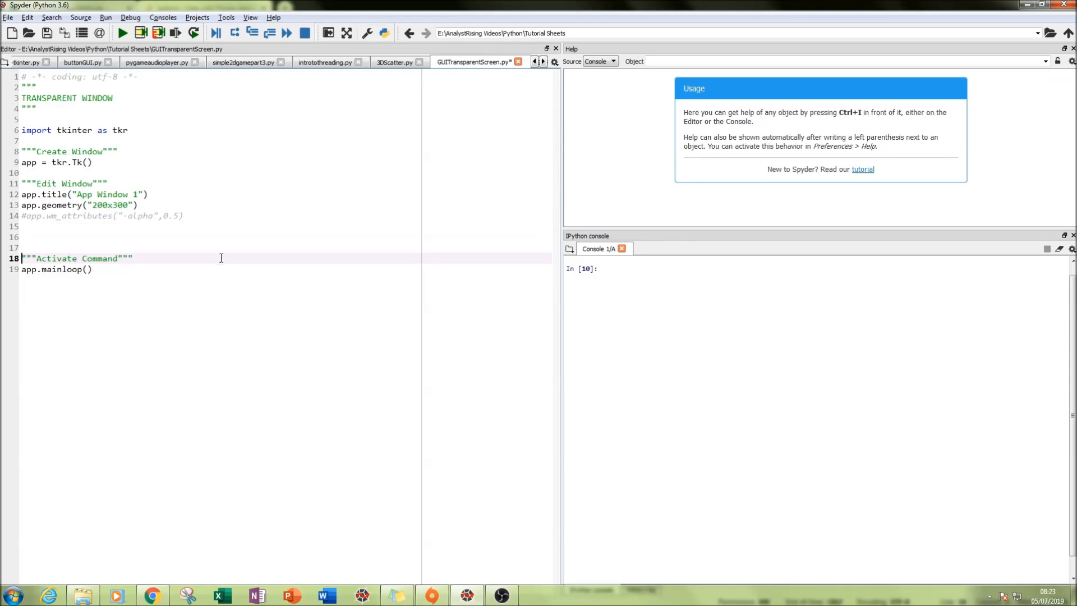
pyautogui.moveTo(214, 229)
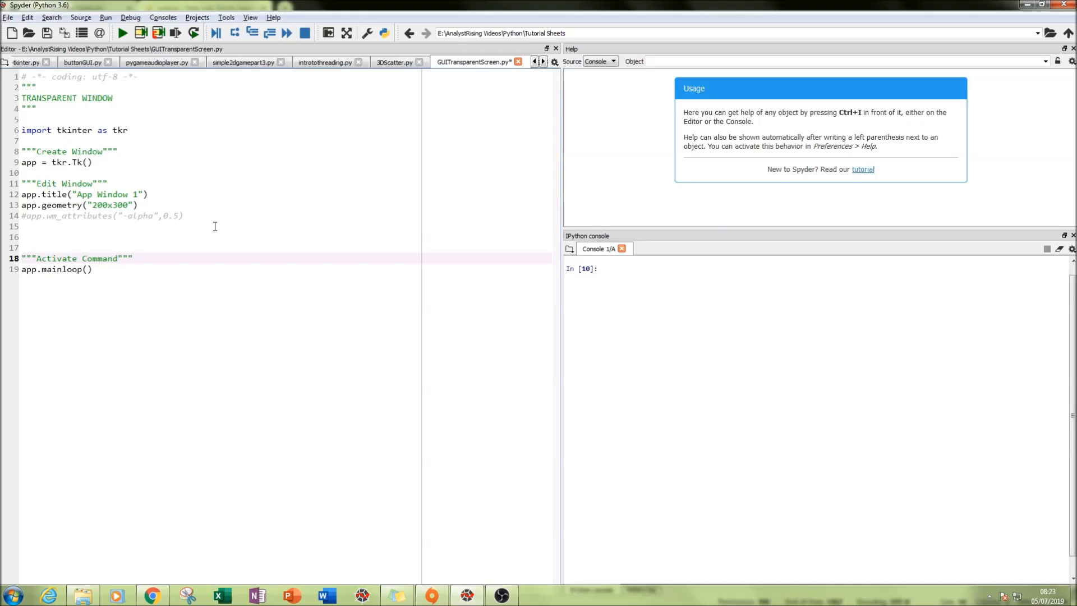
pyautogui.moveTo(134, 236)
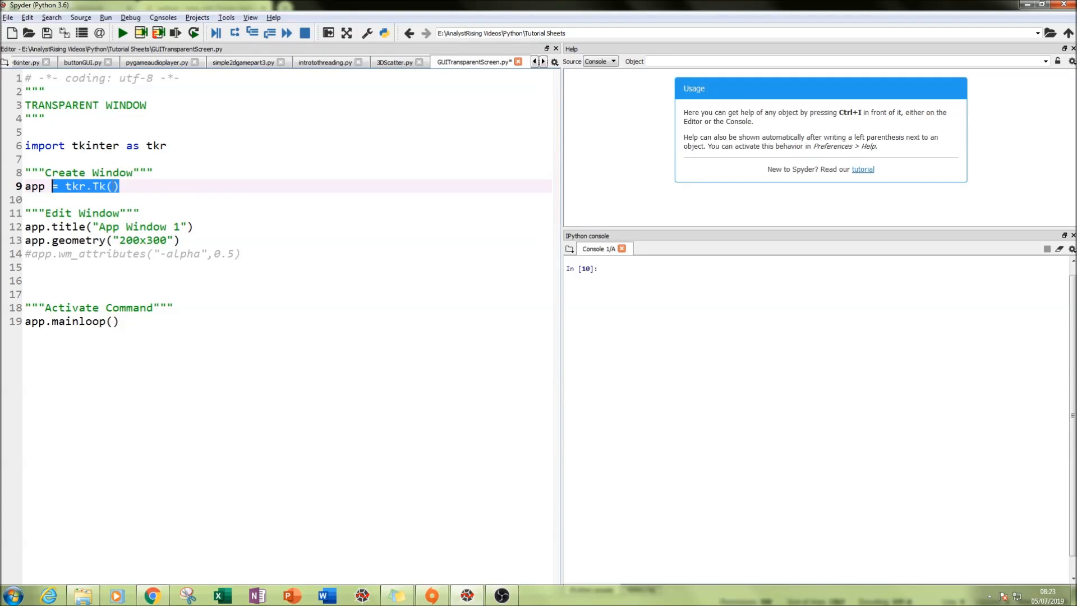
pyautogui.doubleClick(35, 186)
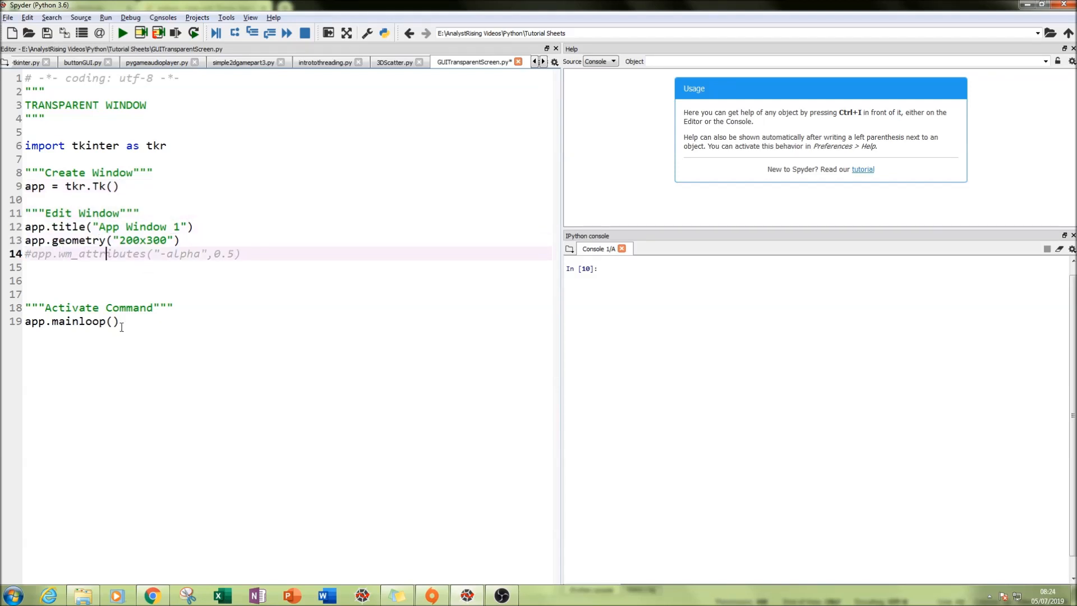
pyautogui.click(116, 322)
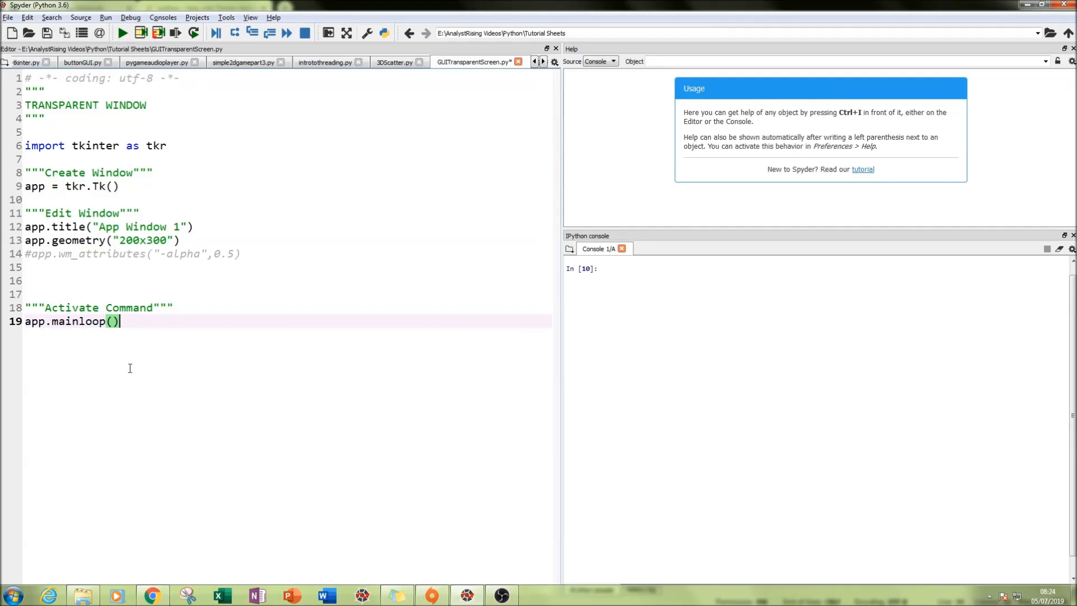
# Step: Run the script, inspect the fully opaque App Window 1, then close it
pyautogui.click(123, 33)
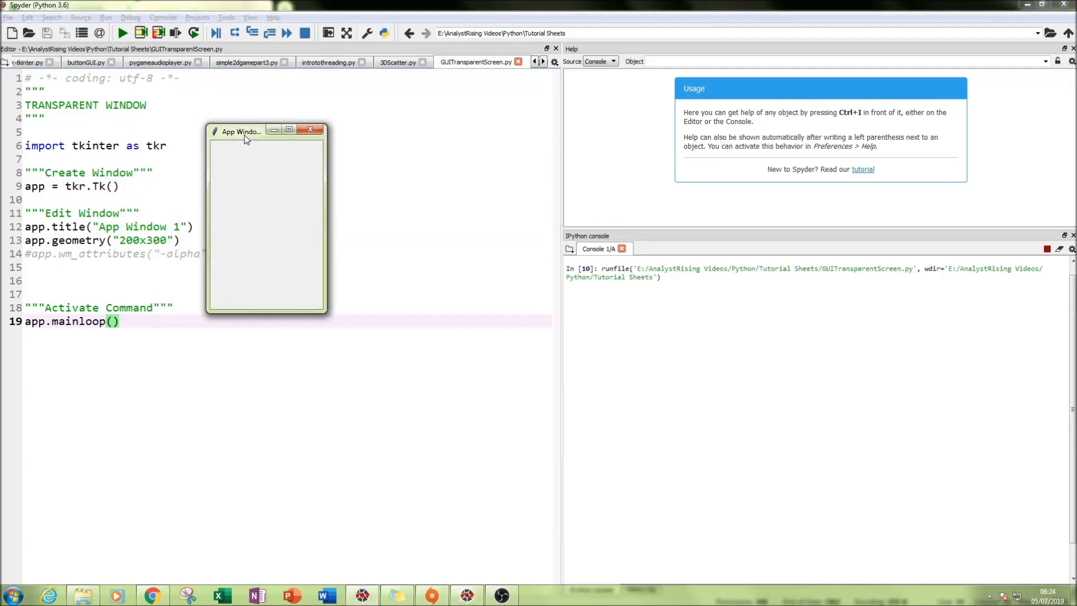
pyautogui.moveTo(240, 131); pyautogui.dragTo(219, 157)
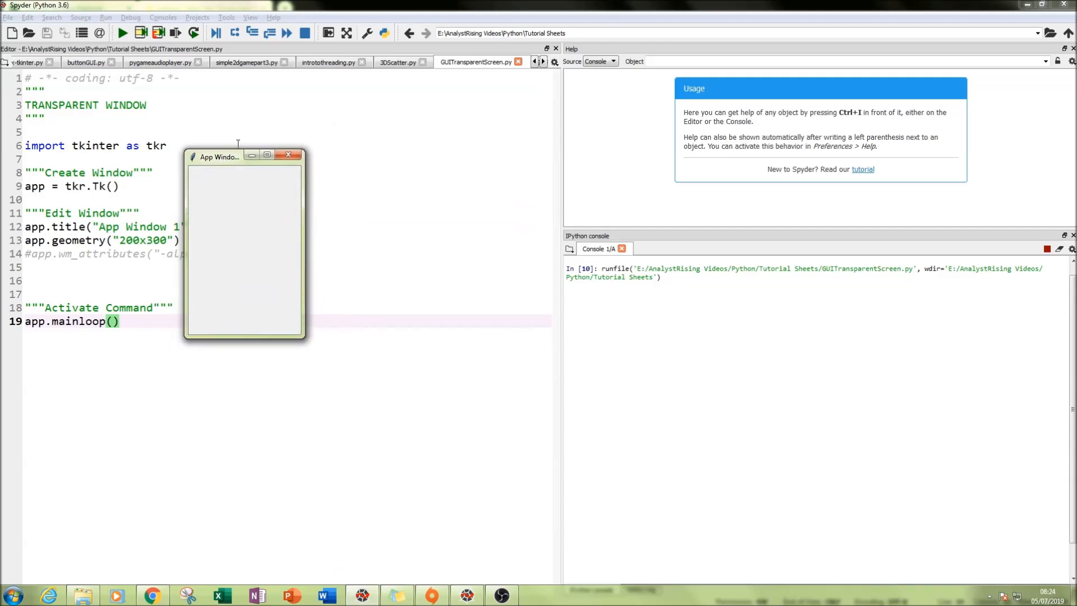
pyautogui.moveTo(212, 287)
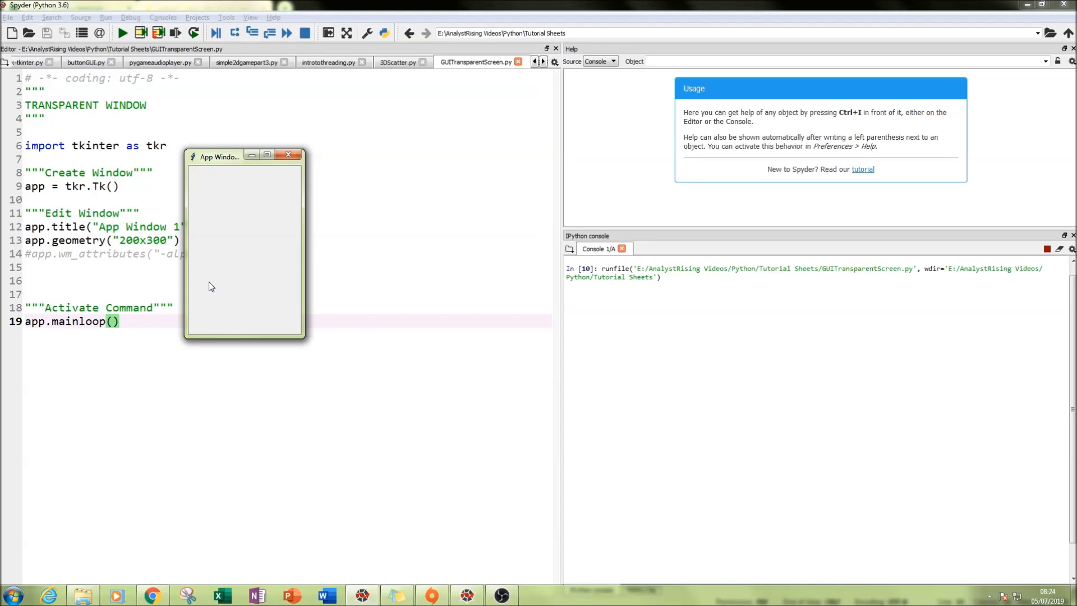
pyautogui.moveTo(289, 154)
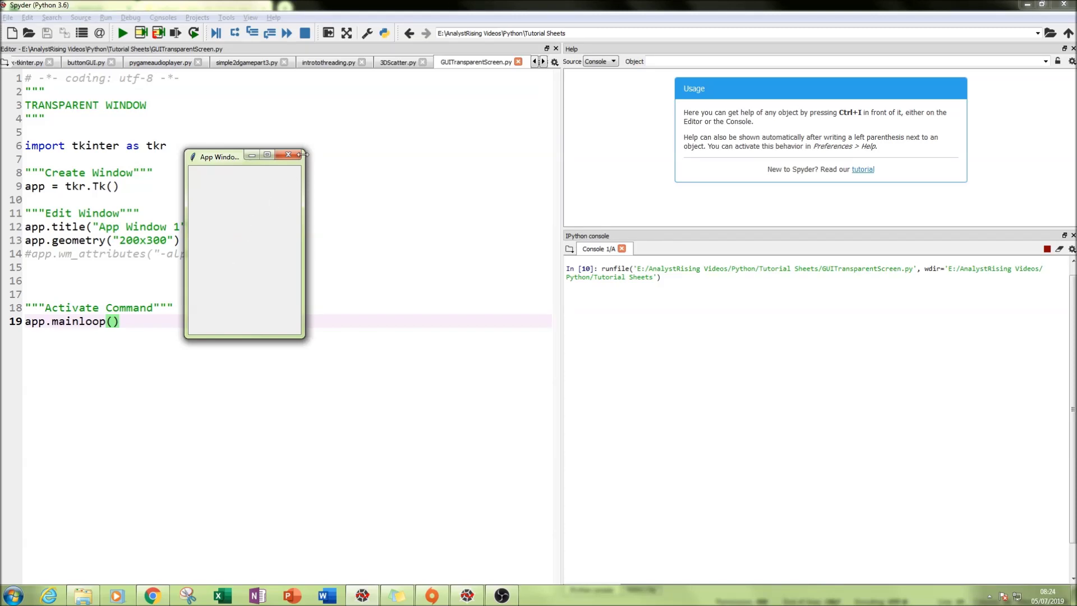
pyautogui.click(288, 154)
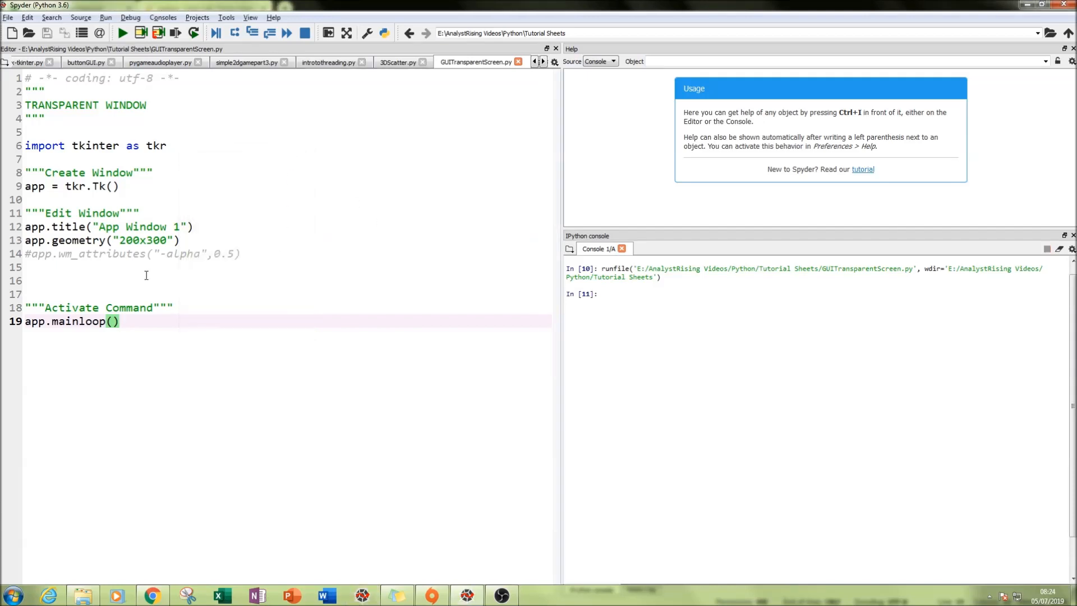
pyautogui.click(67, 253)
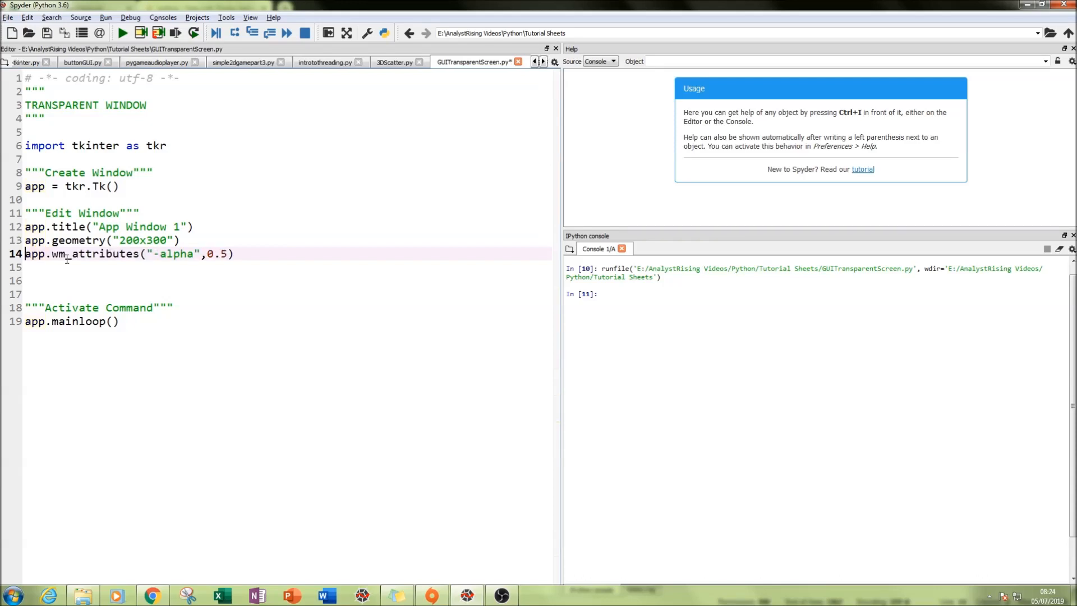
# Step: Activate line 14's app.wm_attributes("-alpha",0.5) call using the app variable from line 9
pyautogui.doubleClick(173, 253)
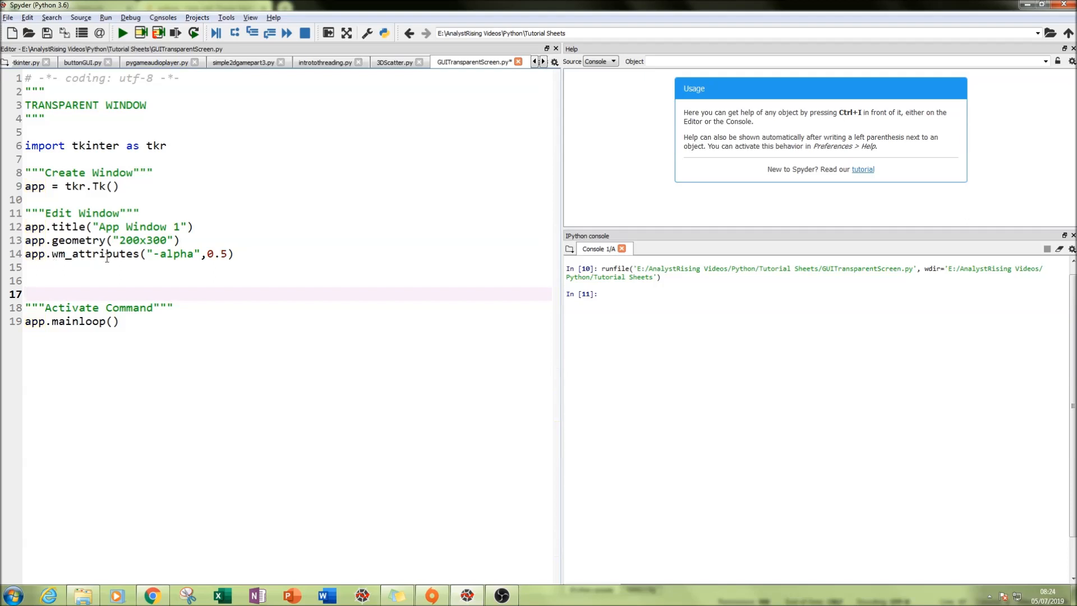
pyautogui.click(42, 186)
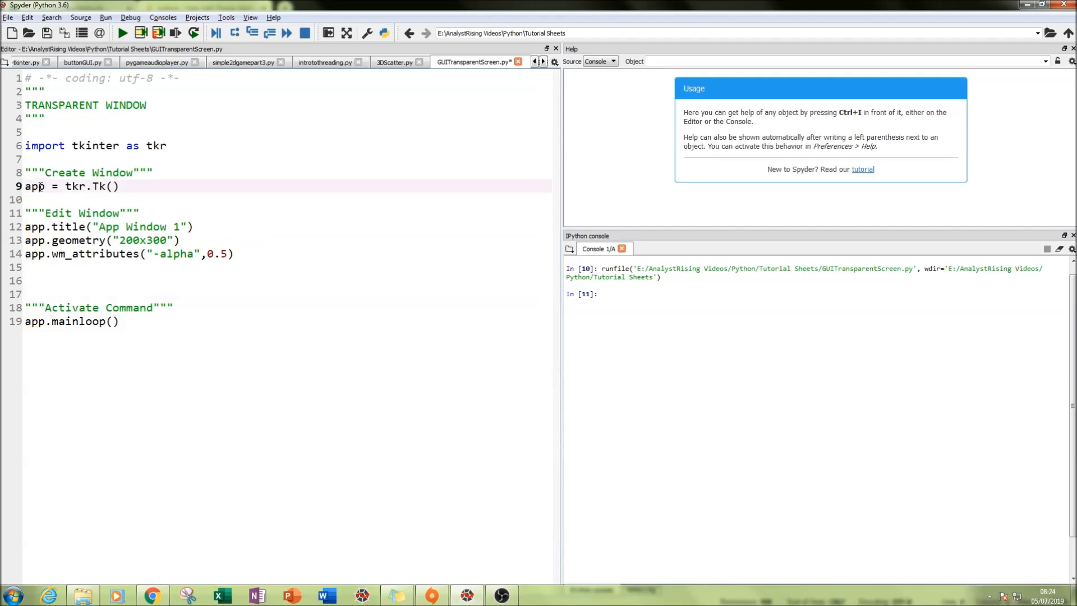
pyautogui.click(117, 253)
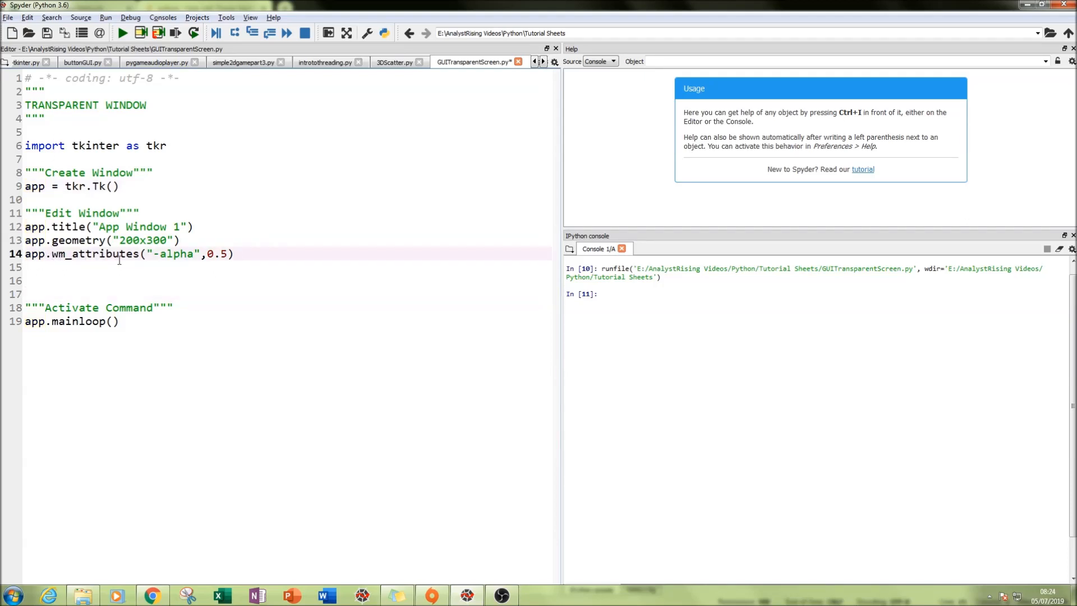
pyautogui.doubleClick(93, 253)
pyautogui.write('app.w')
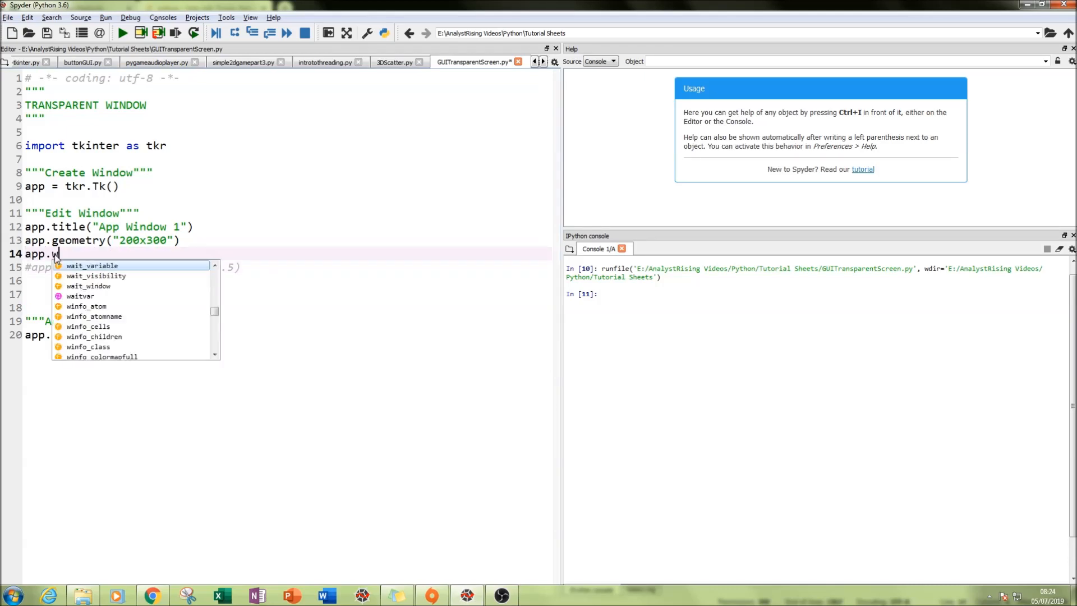
# Step: Complete line 14 as app.wm_attributes("alpha",0.5)
pyautogui.write('m_')
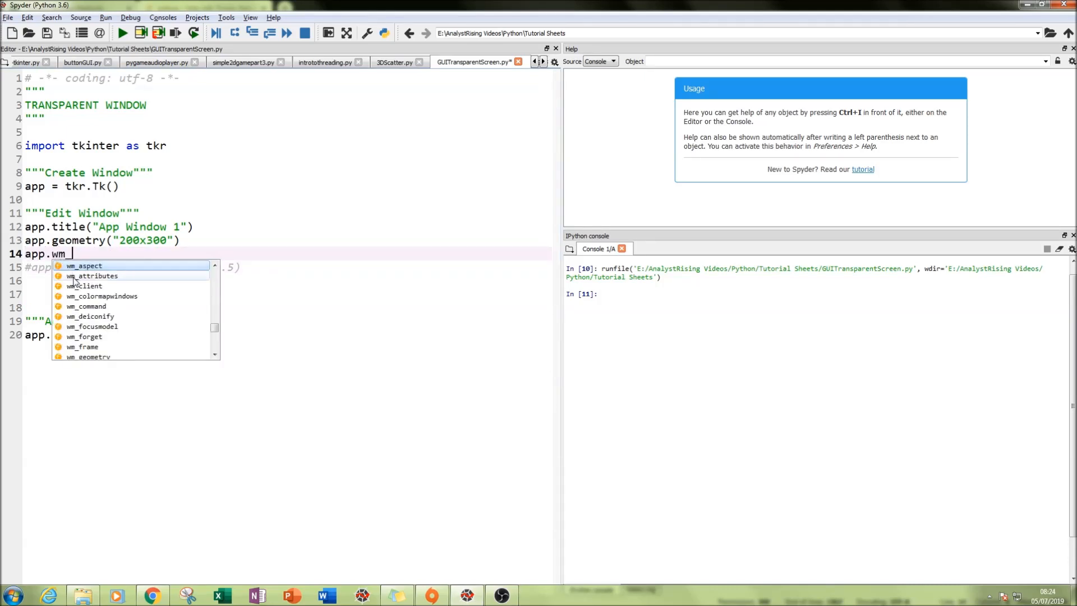
pyautogui.click(93, 276)
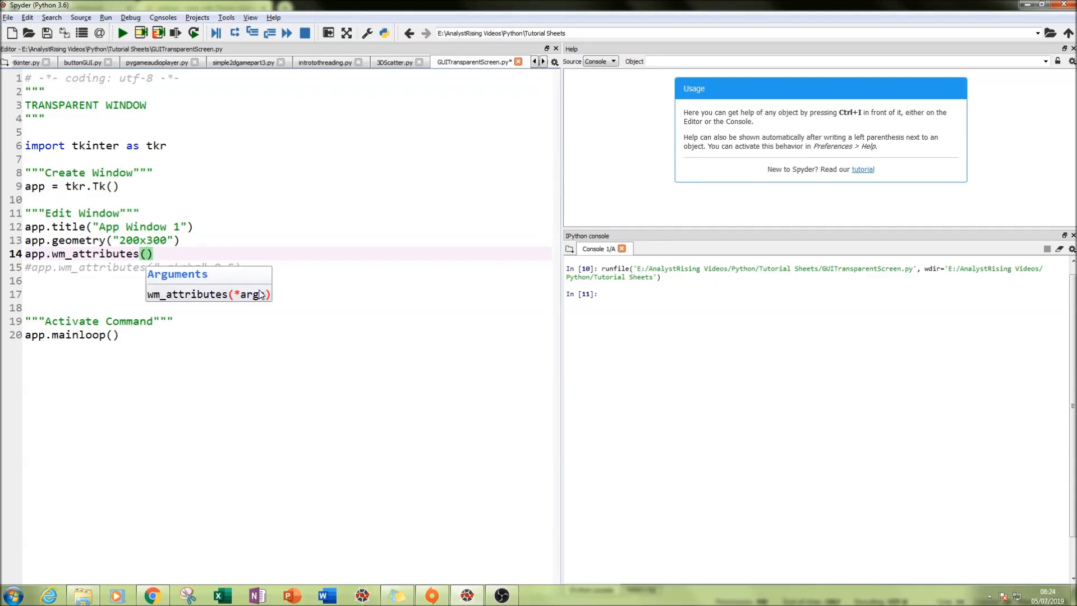
pyautogui.write('"a')
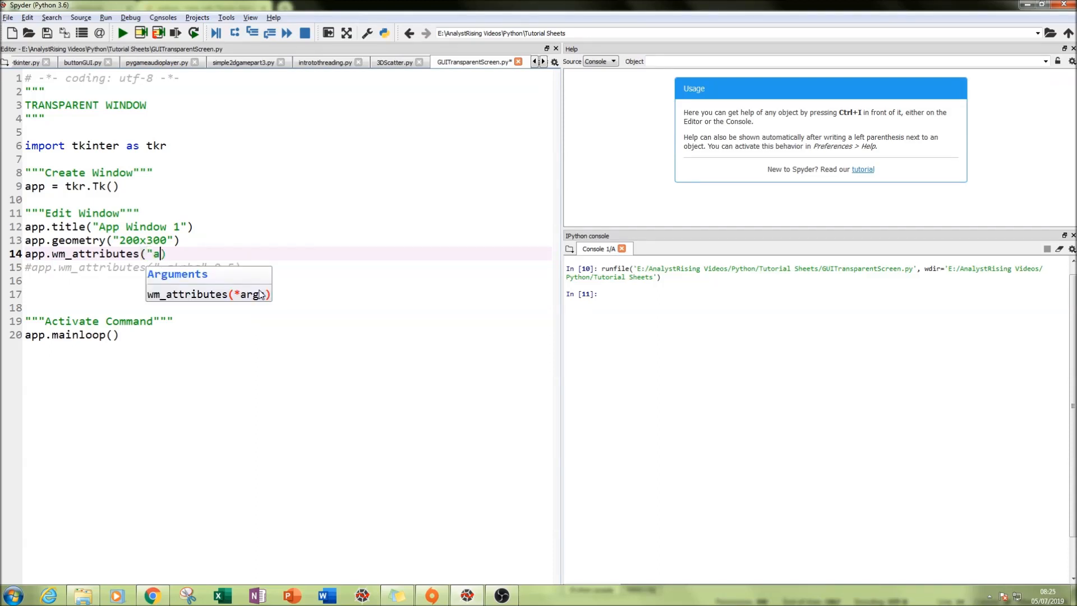
pyautogui.write('lpha')
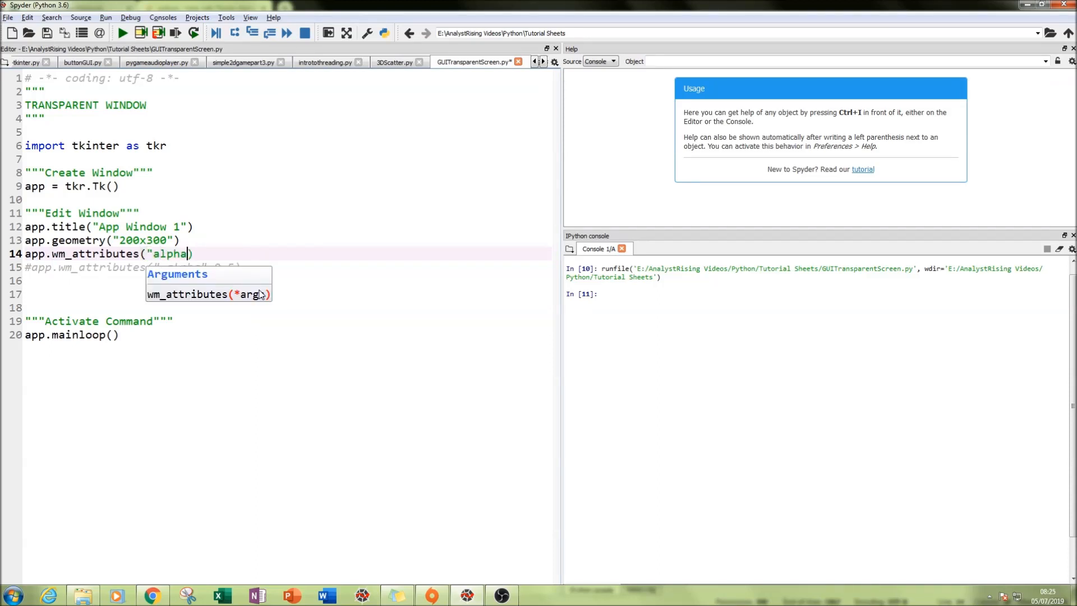
pyautogui.write(')')
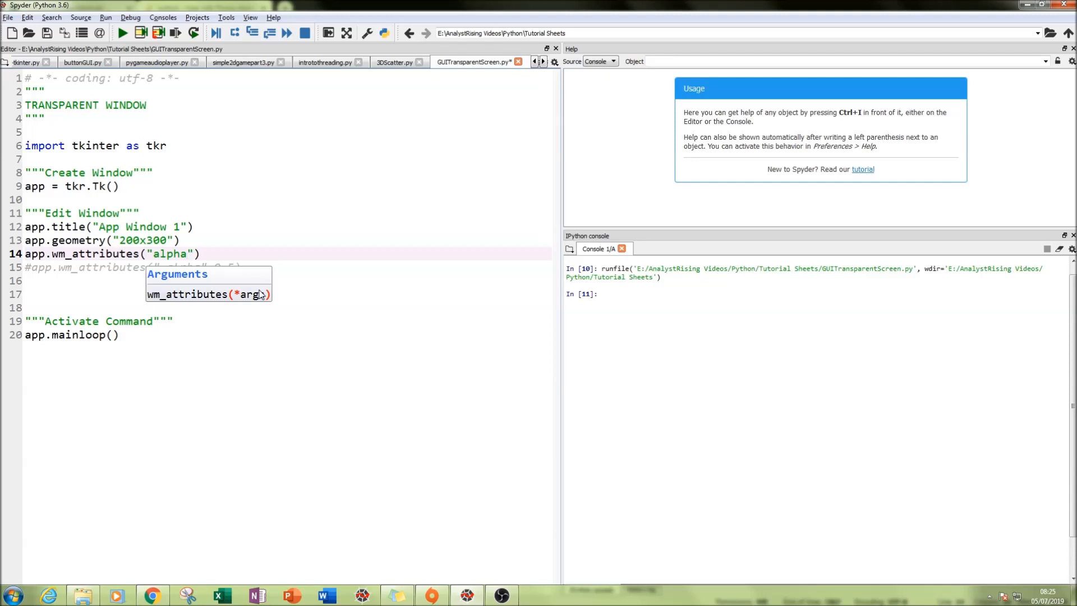
pyautogui.write(',')
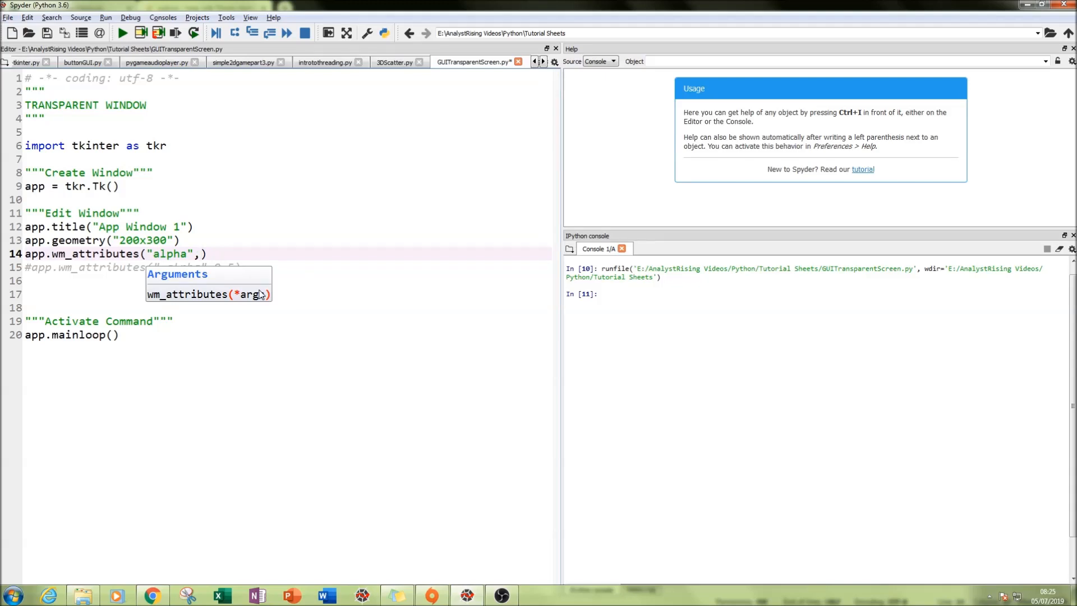
pyautogui.write('0')
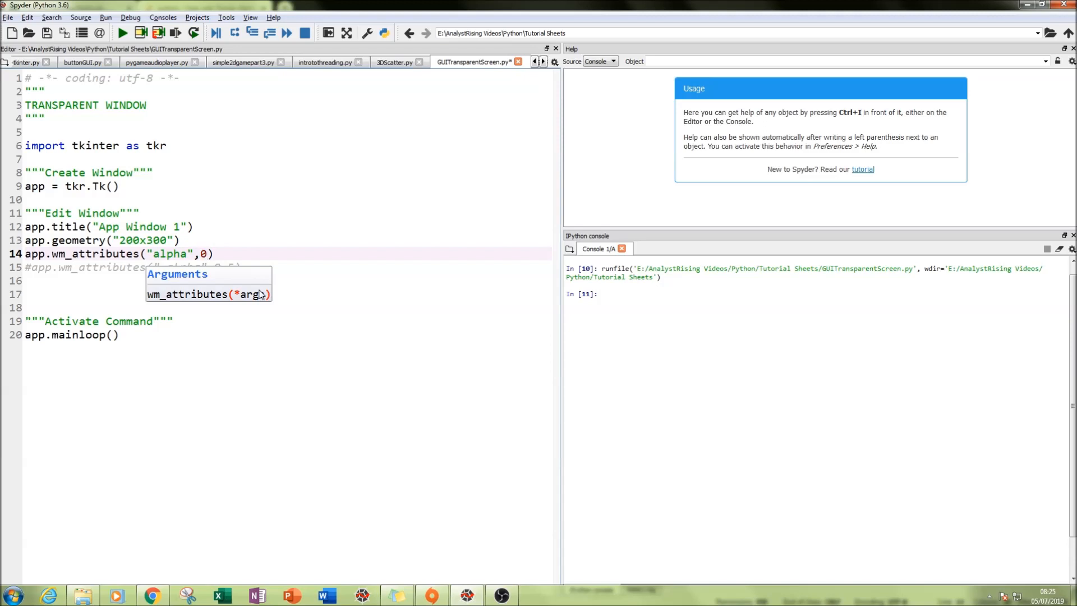
pyautogui.write('.5')
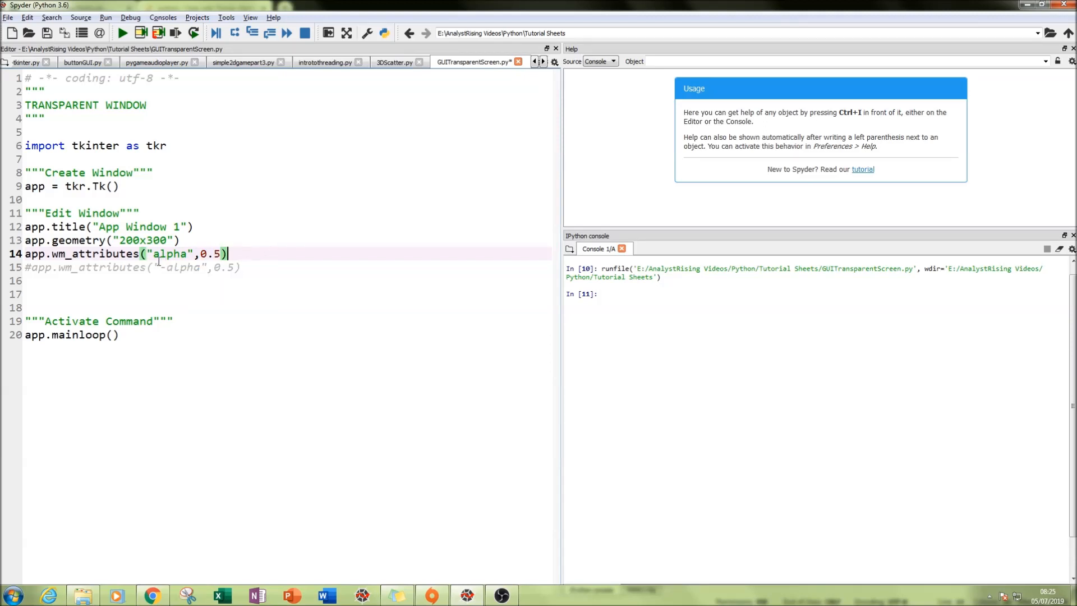
# Step: Correct the attribute name to "-alpha" with a leading hyphen
pyautogui.doubleClick(169, 254)
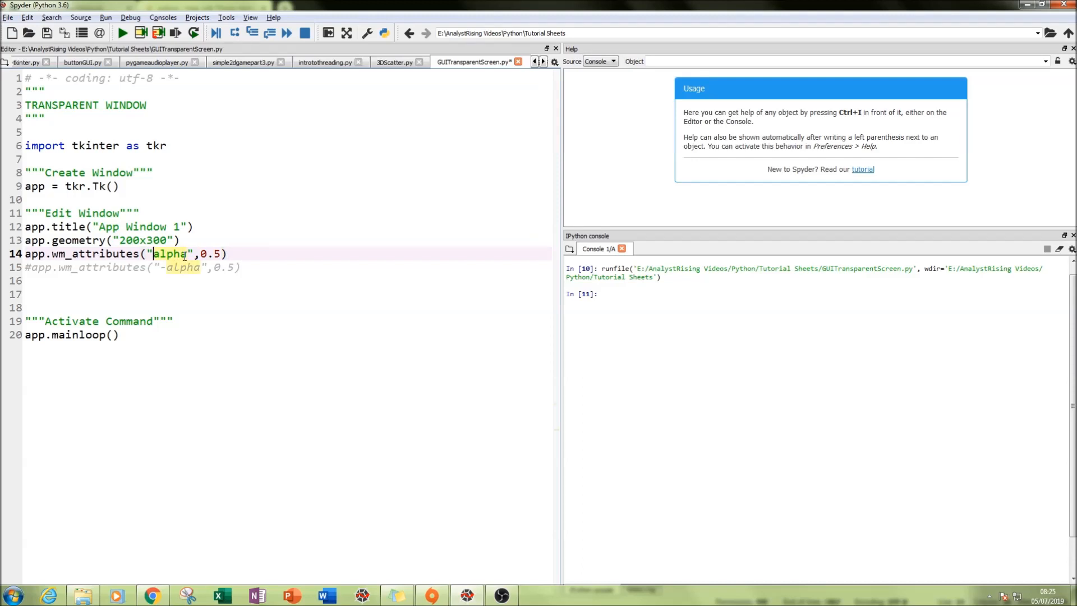
pyautogui.write('-')
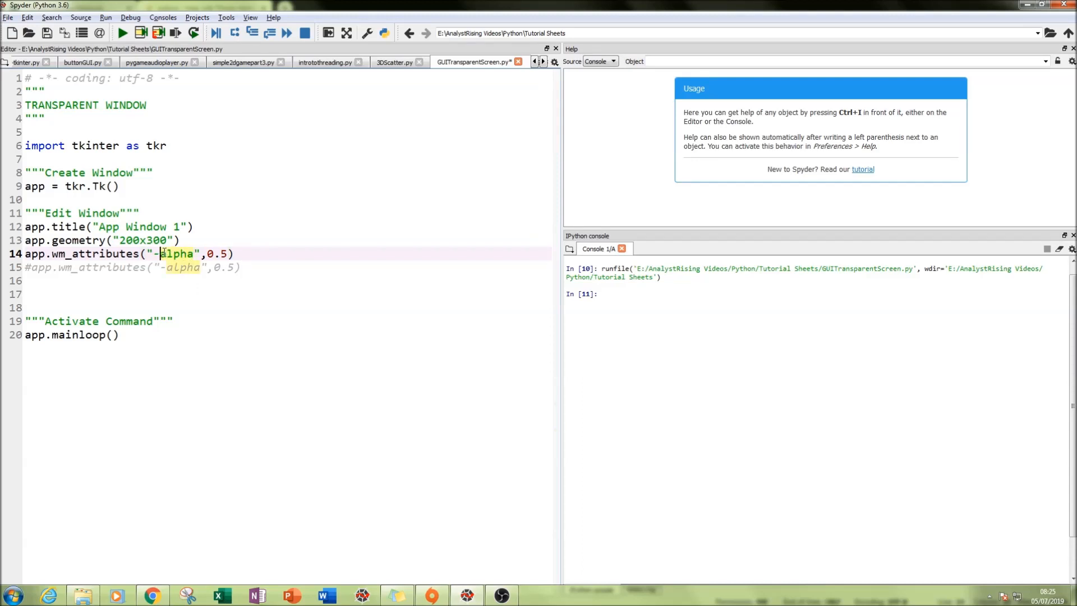
pyautogui.click(256, 282)
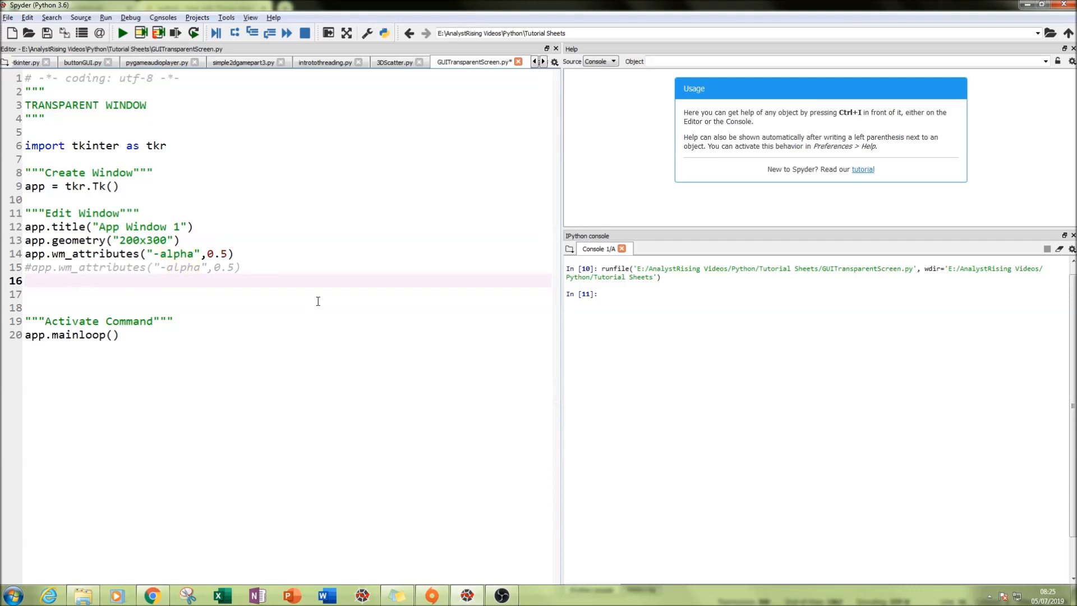
# Step: Run the script, view the half-transparent App Window over the code, then close it
pyautogui.click(123, 32)
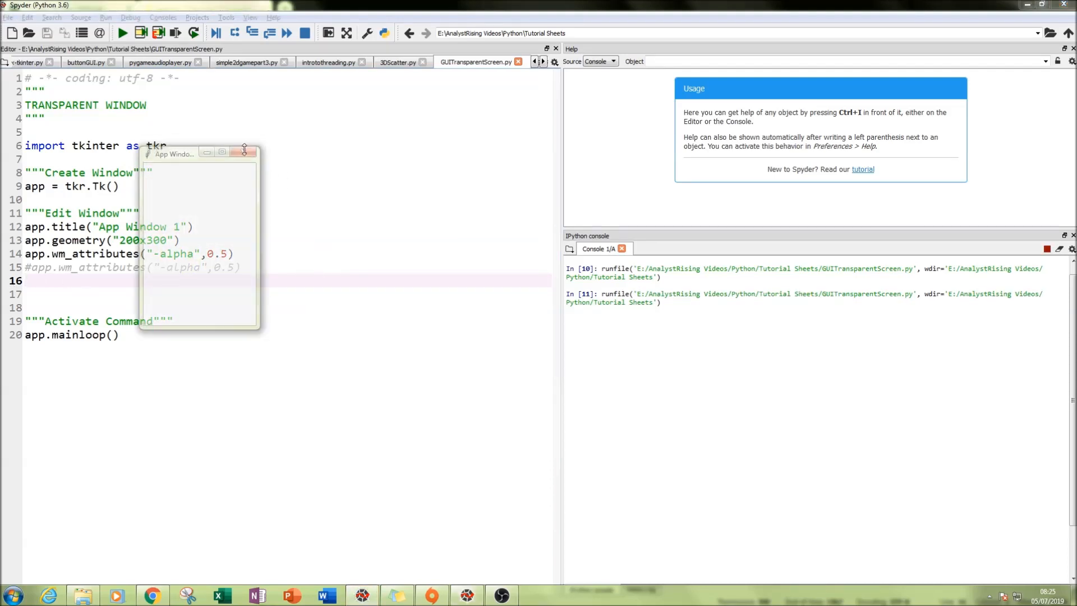
pyautogui.moveTo(175, 153); pyautogui.dragTo(315, 158)
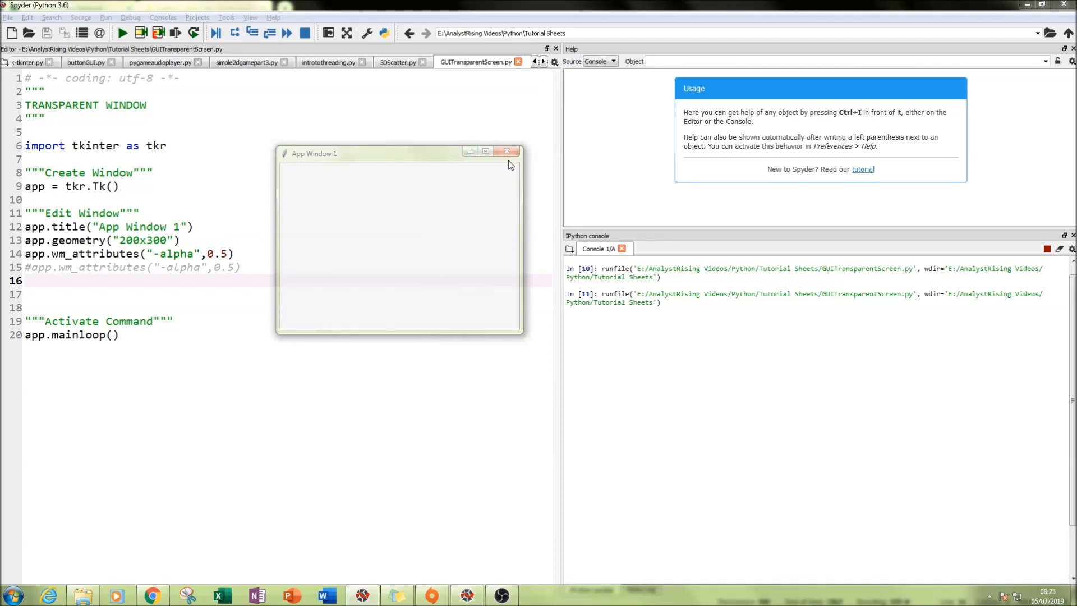
pyautogui.moveTo(507, 151)
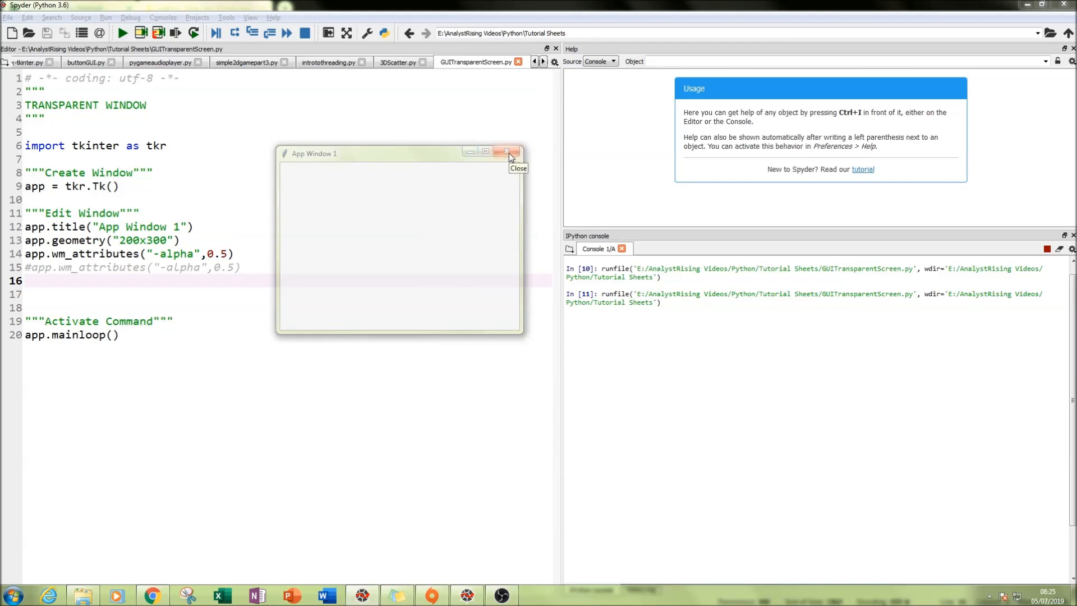
pyautogui.click(507, 151)
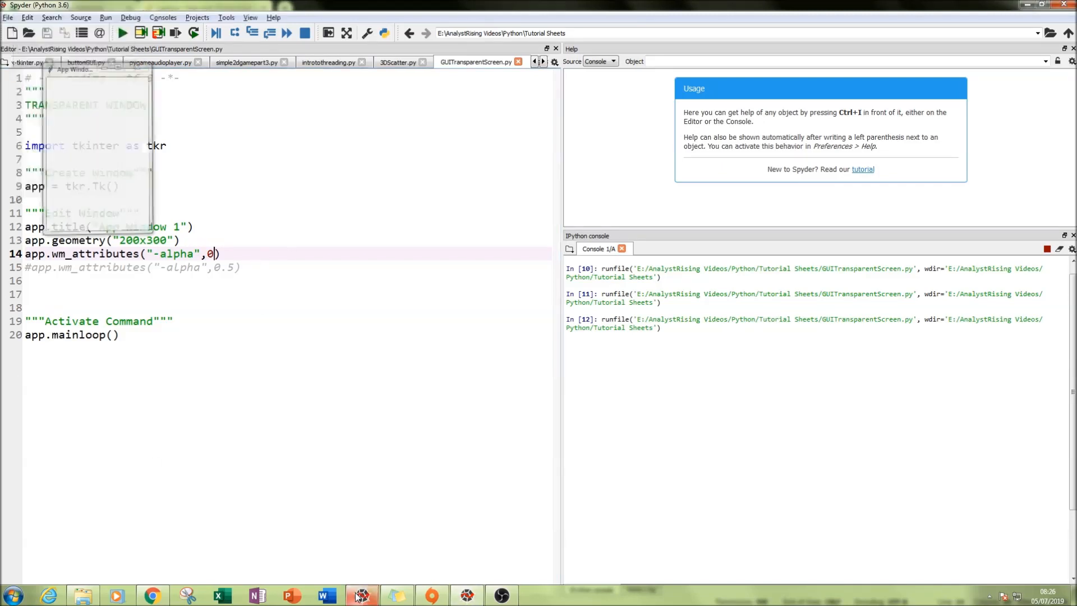
# Step: Close the invisible alpha-0 window from the taskbar and change line 14's alpha to 1
pyautogui.rightClick(360, 594)
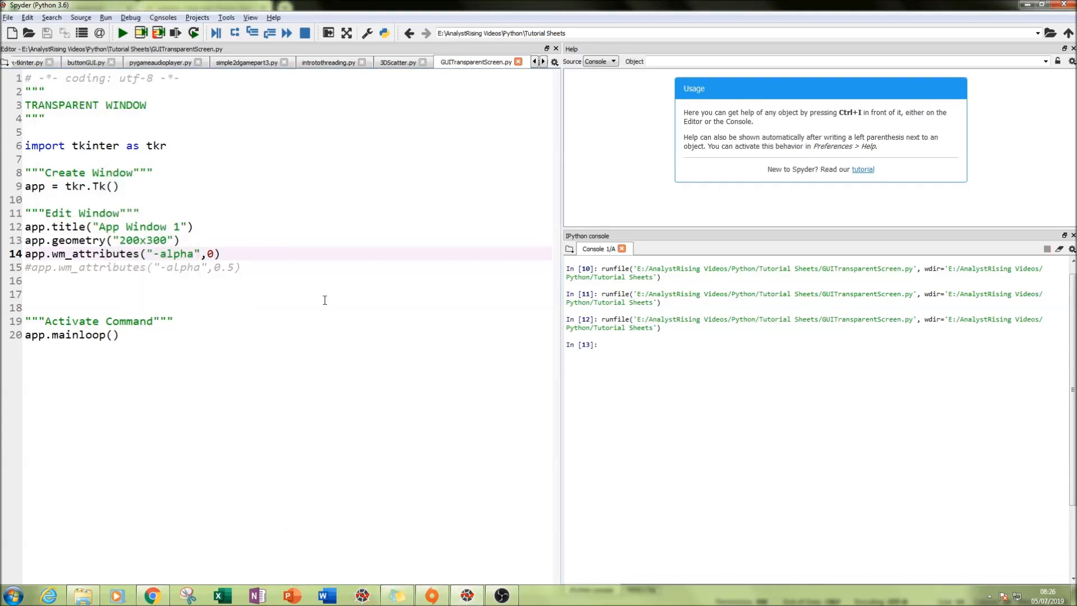
pyautogui.click(214, 254)
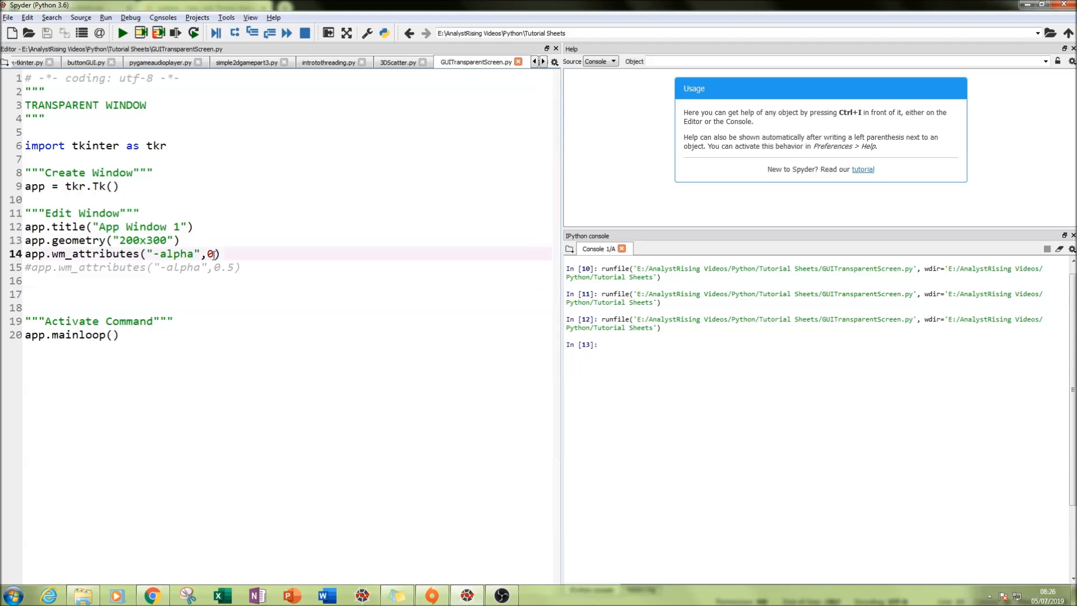
pyautogui.write('1')
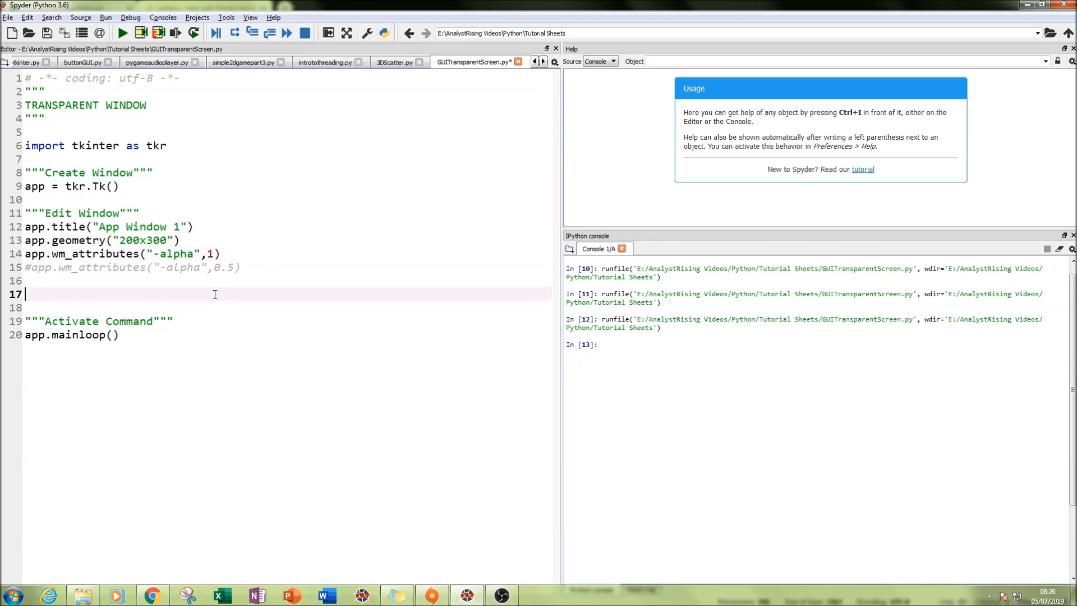
# Step: Run the script with alpha 1 to open App Window 1 fully opaque
pyautogui.click(123, 32)
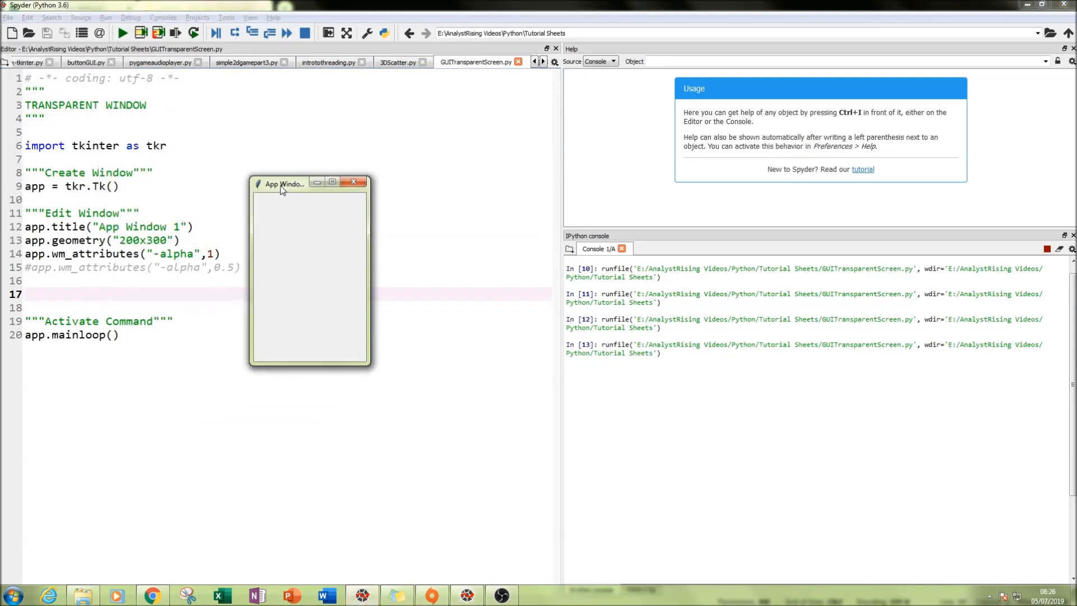
pyautogui.moveTo(355, 181)
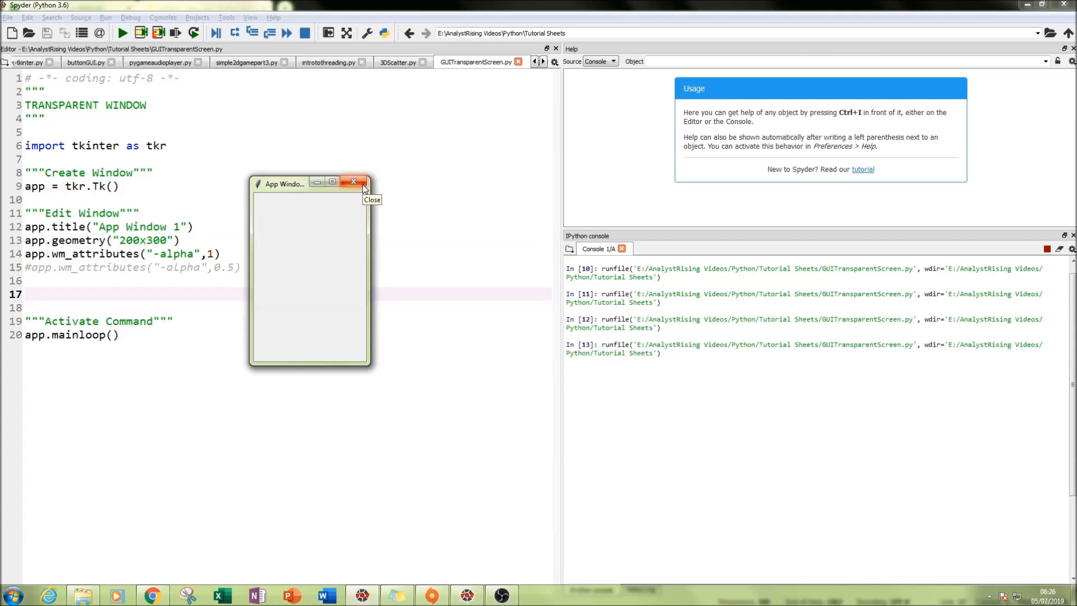
pyautogui.moveTo(364, 188)
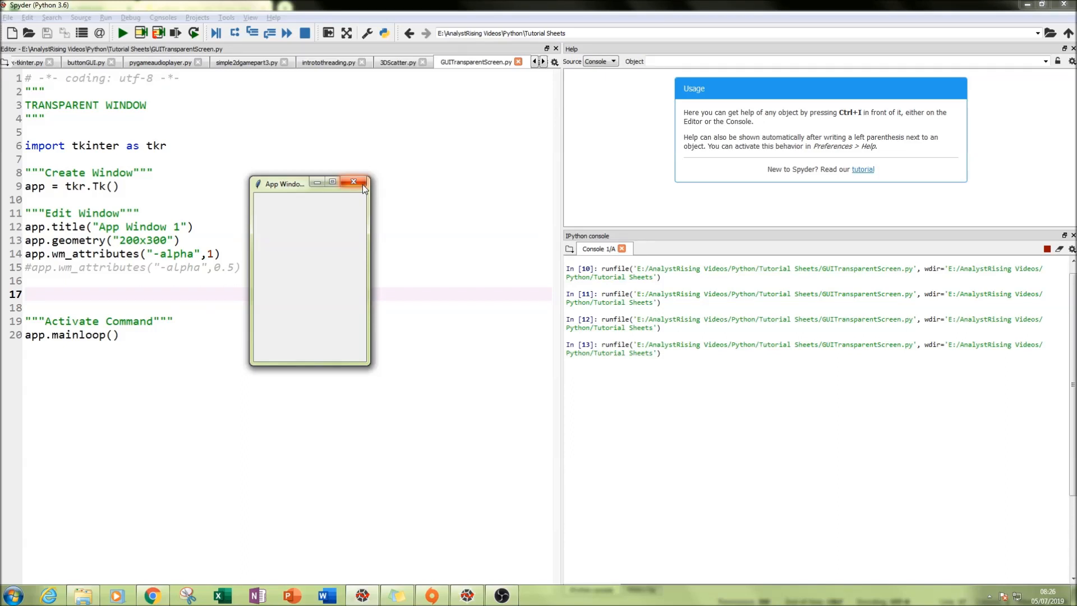
pyautogui.moveTo(408, 474)
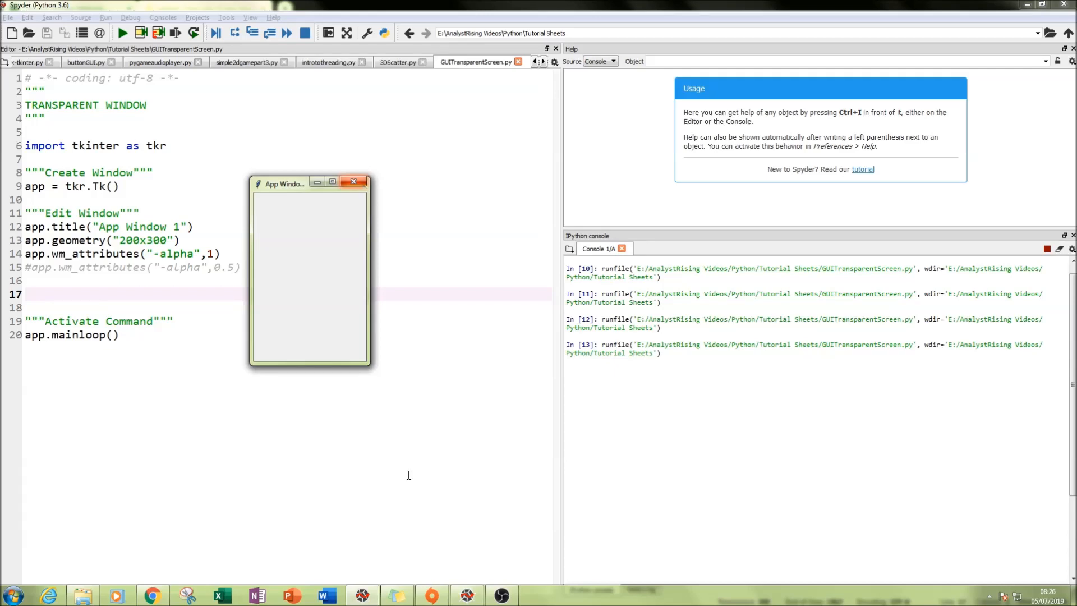